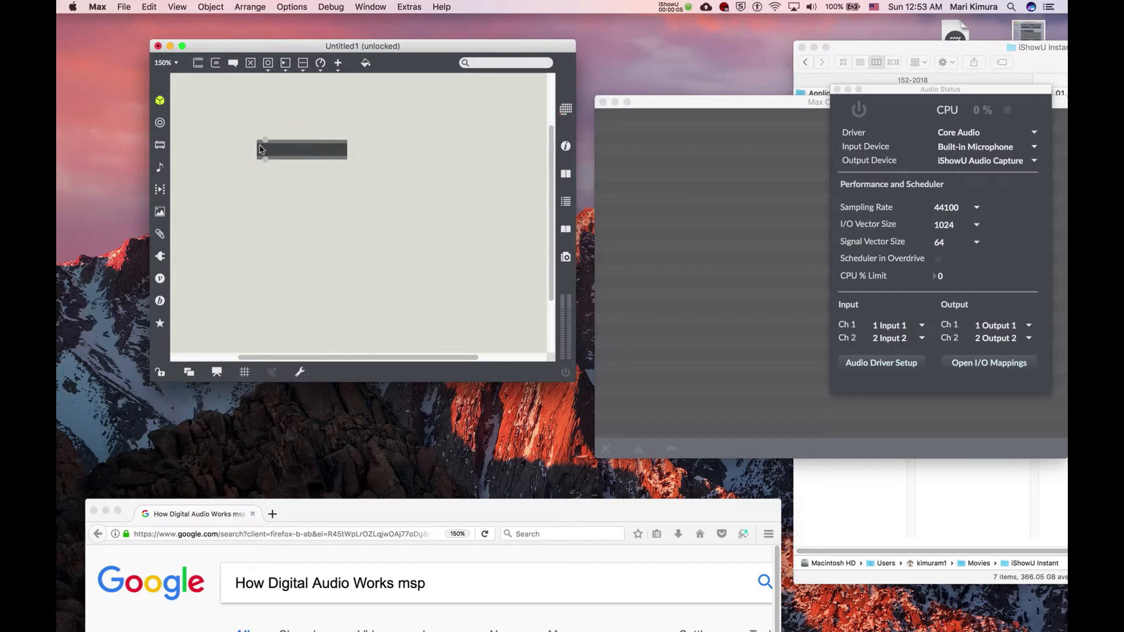
# Step: Create a cycle~ object box in the empty patcher and select it
pyautogui.write('cycle~')
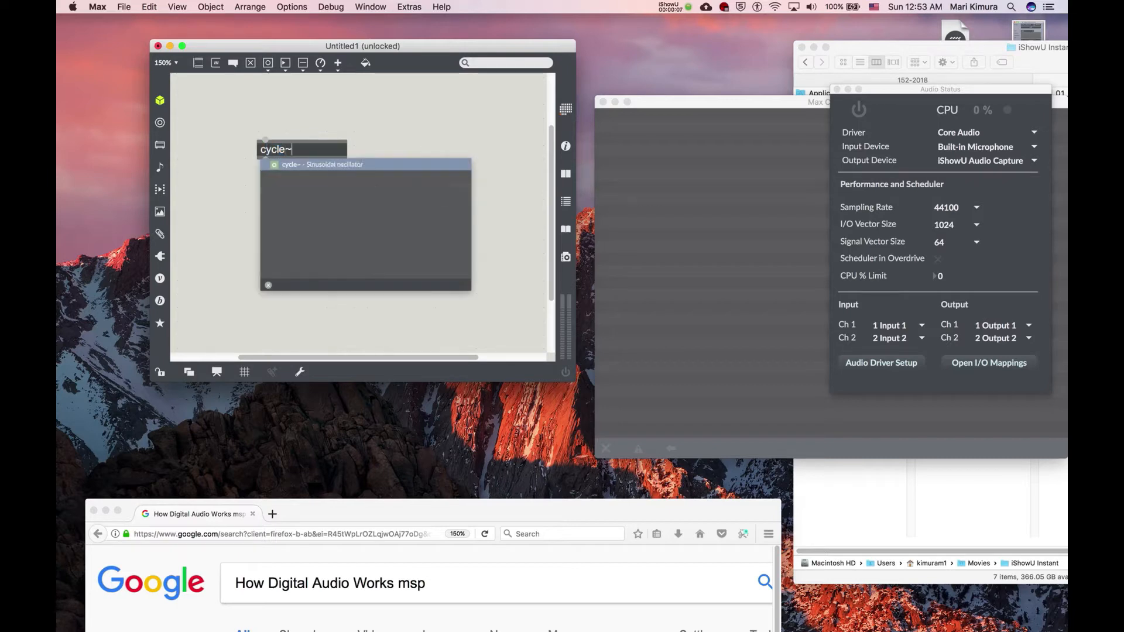
pyautogui.click(317, 179)
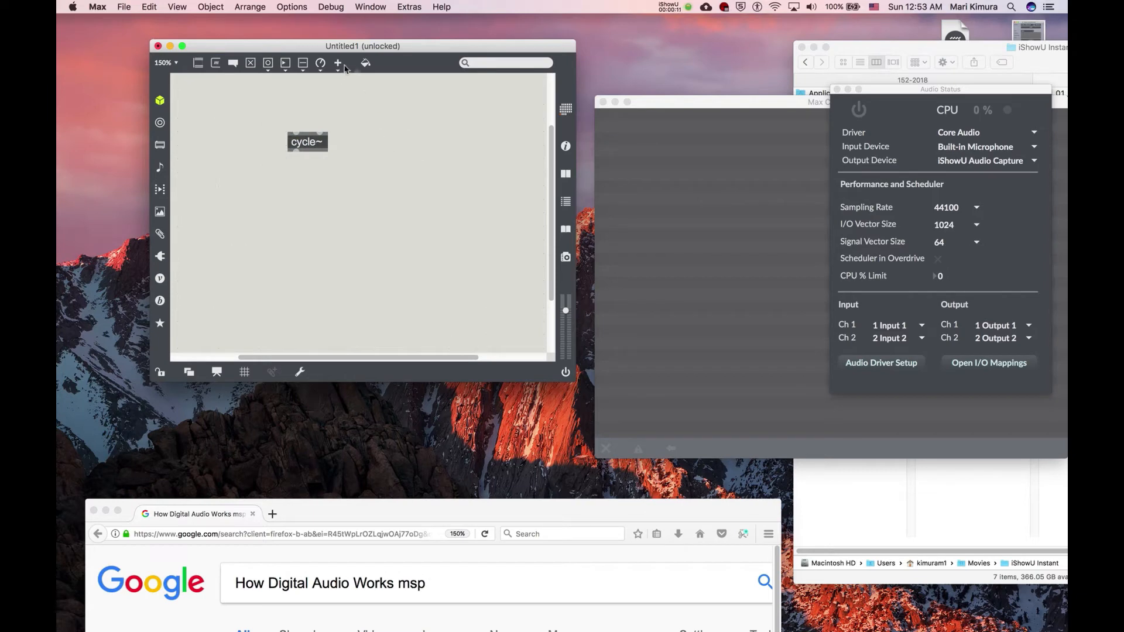
pyautogui.click(307, 140)
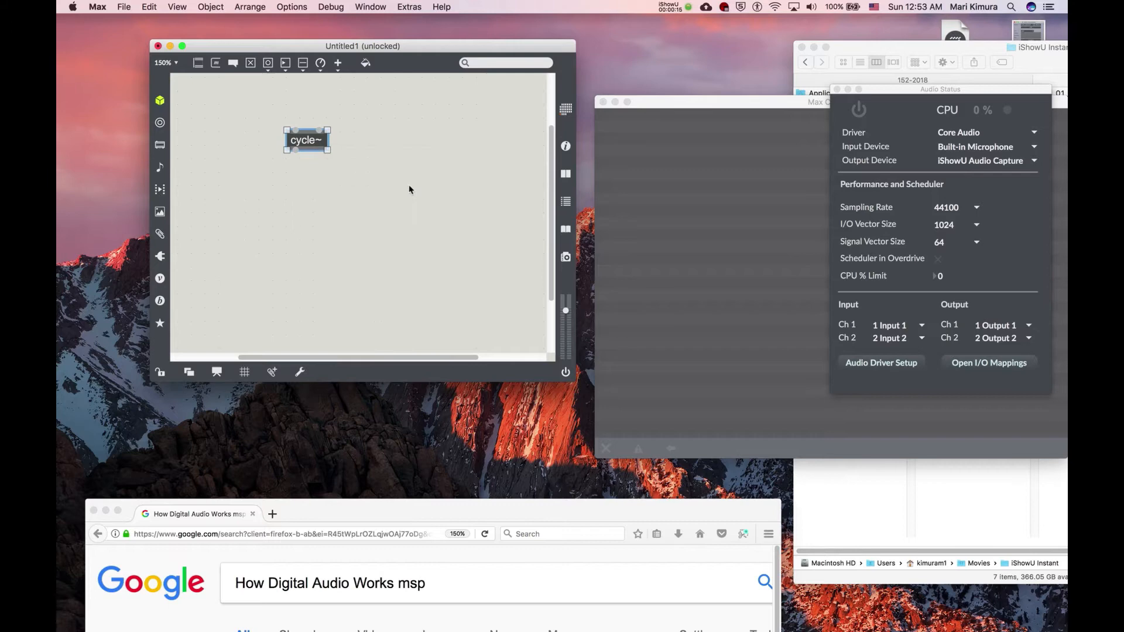
# Step: Add a live.gain~ object below cycle~ after closing the cycle~ help file
pyautogui.doubleClick(307, 140)
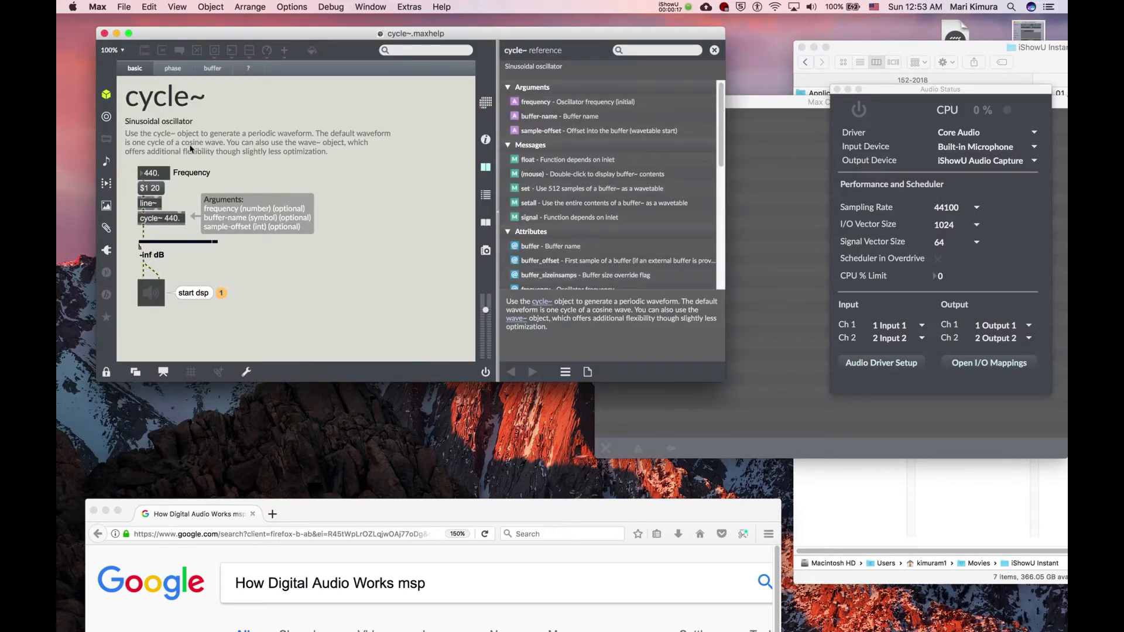
pyautogui.moveTo(339, 43)
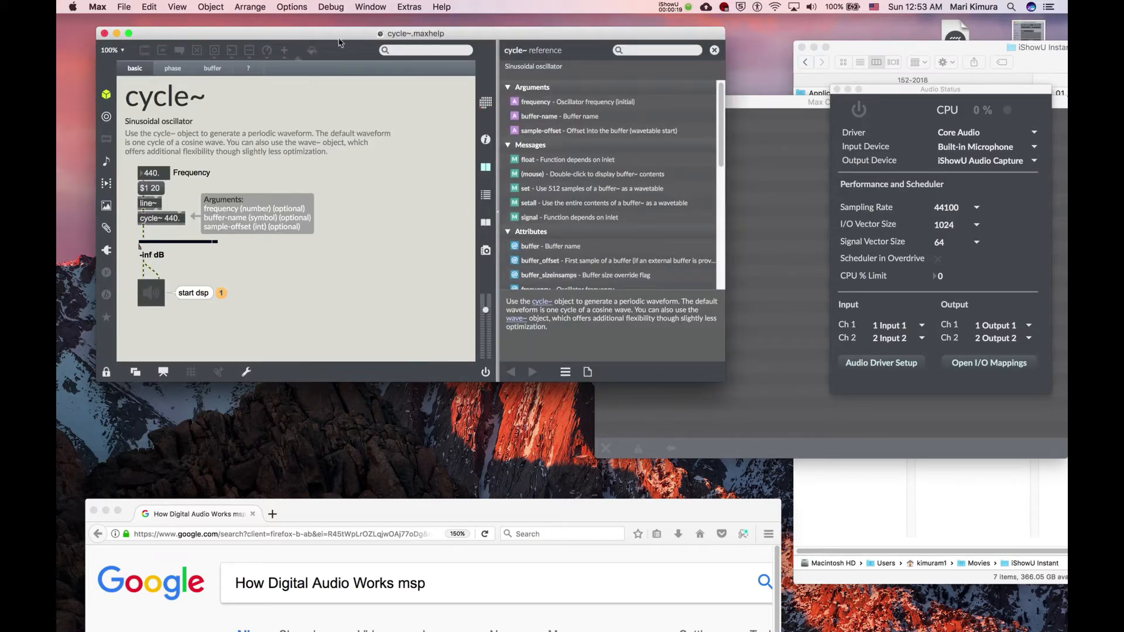
pyautogui.write('live.gain~')
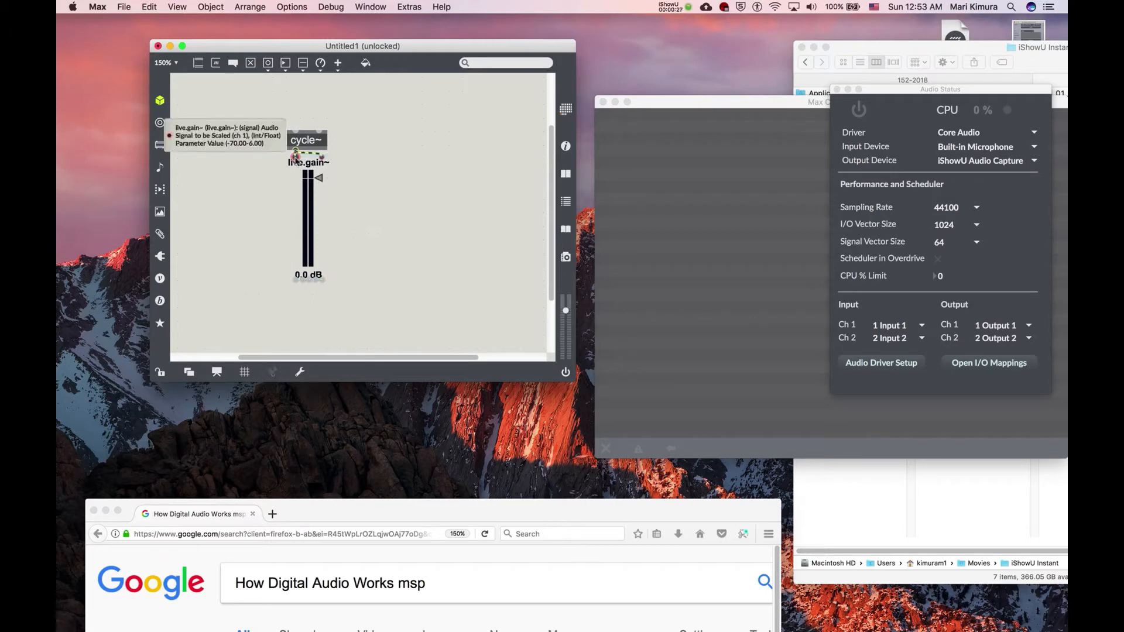
# Step: Place an ezdac~ output below live.gain~, wired from cycle~ with gain at -25 dB
pyautogui.click(309, 173)
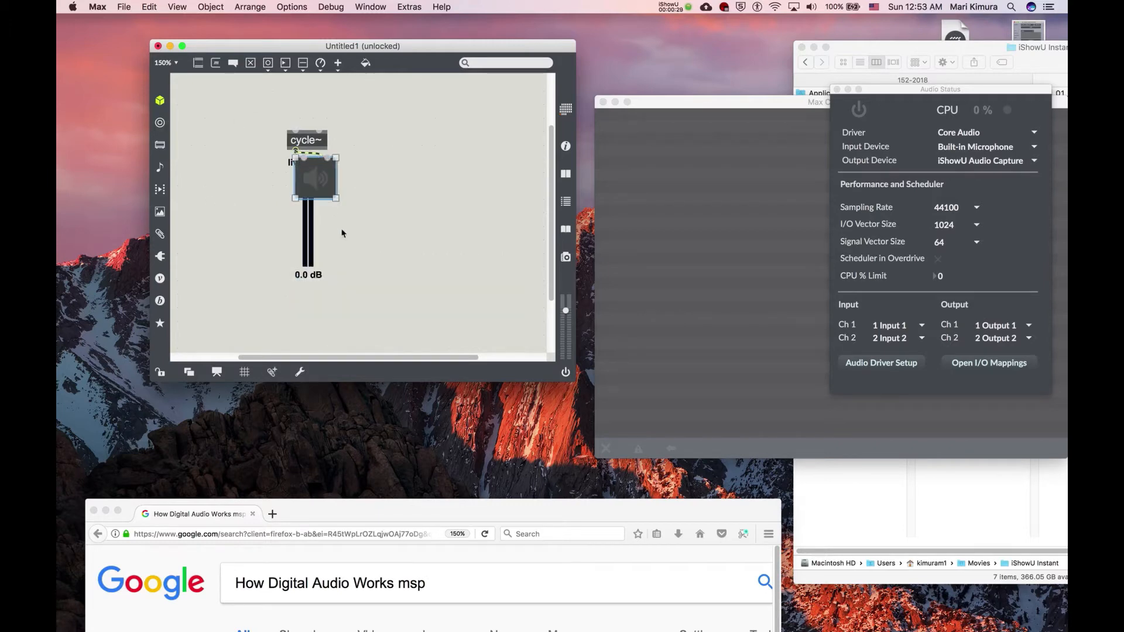
pyautogui.moveTo(314, 178); pyautogui.dragTo(314, 194)
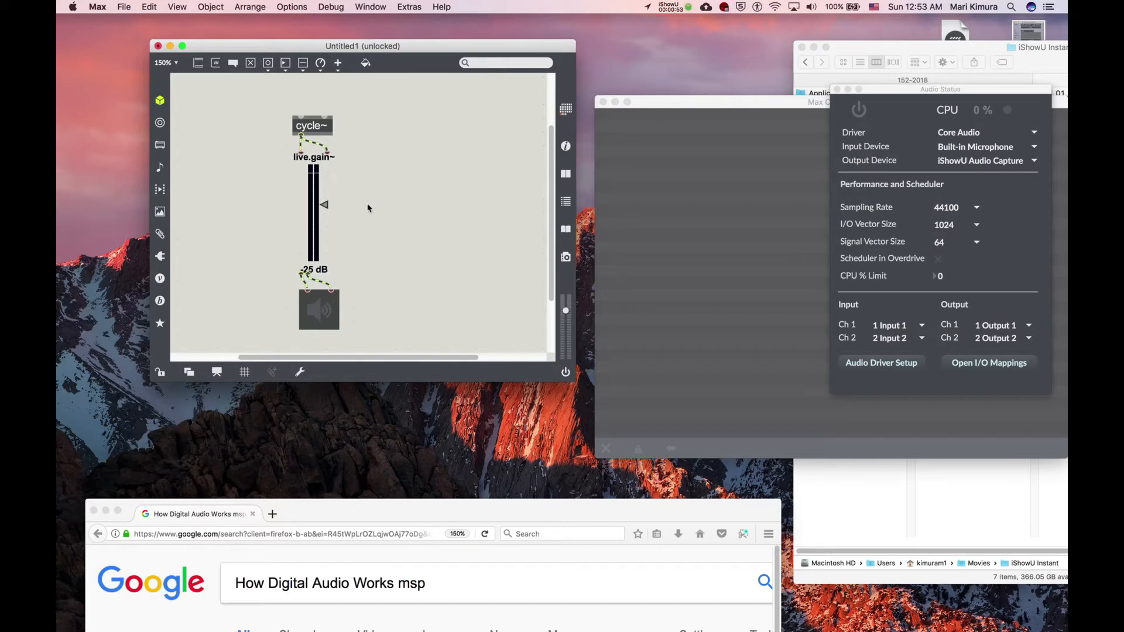
pyautogui.moveTo(351, 220)
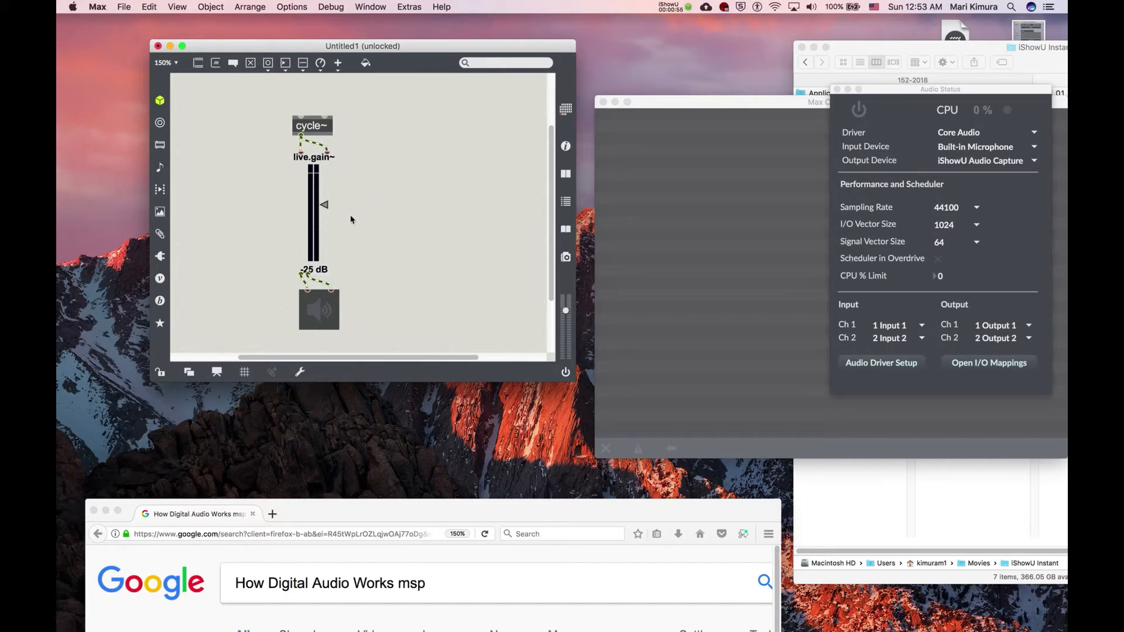
pyautogui.moveTo(502, 310)
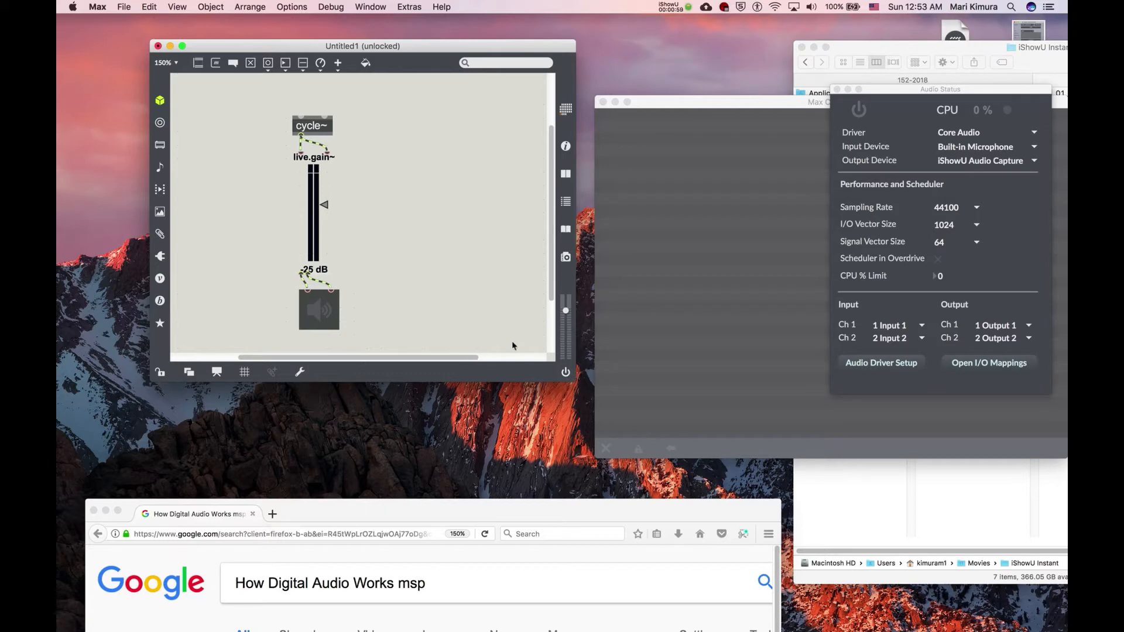
pyautogui.moveTo(409, 313)
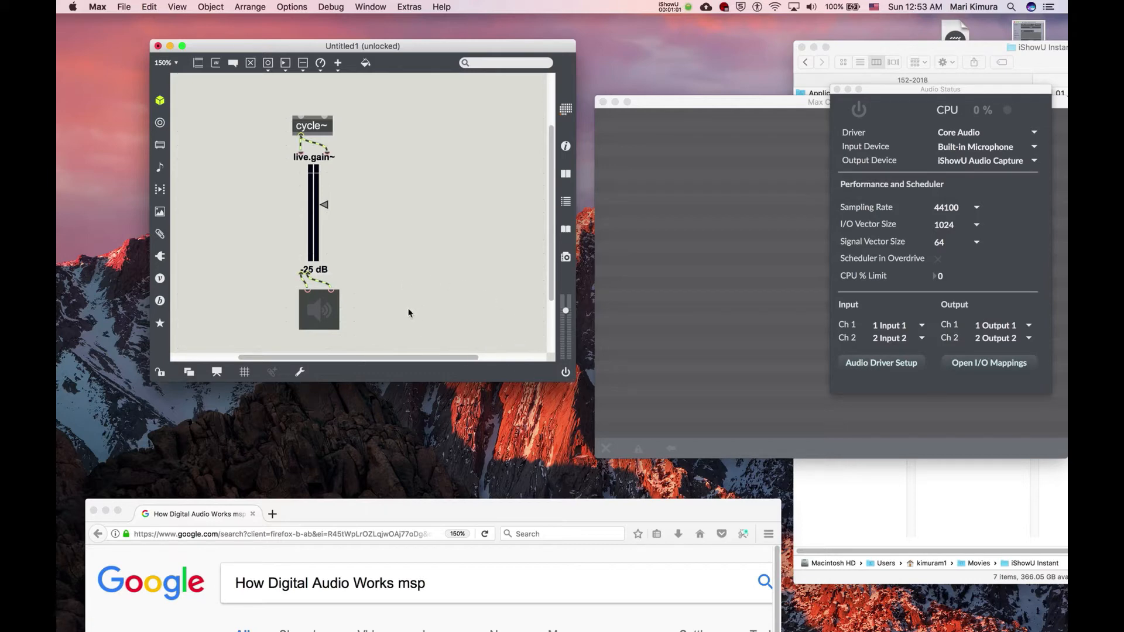
pyautogui.moveTo(566, 372)
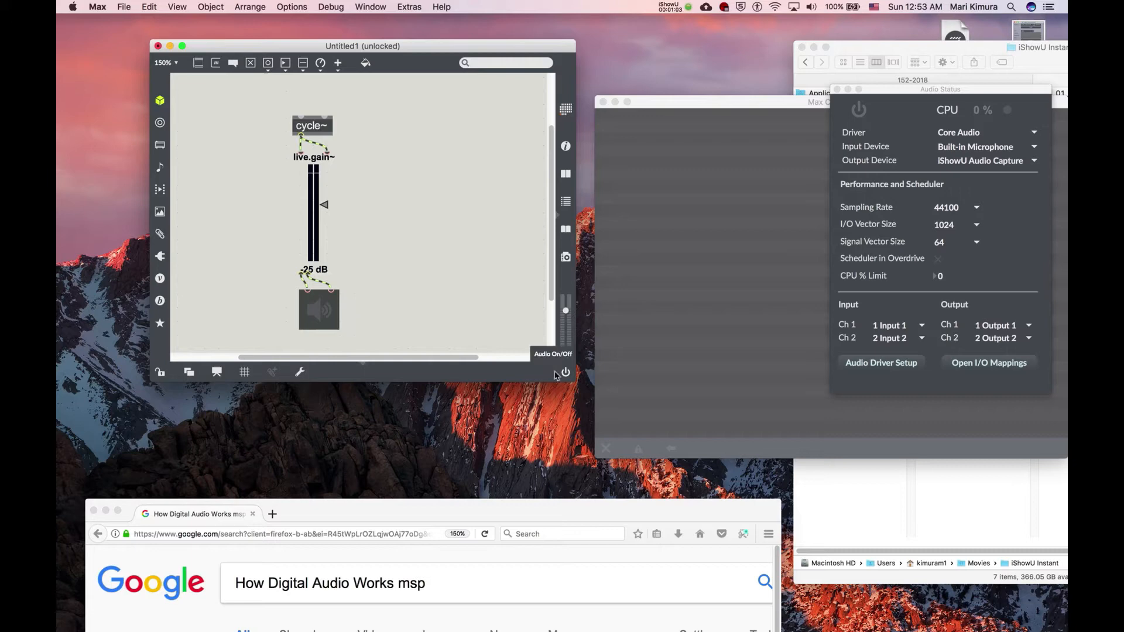
# Step: Switch audio on to hear the tone, turn it off, and lower gain to -48 dB
pyautogui.click(565, 373)
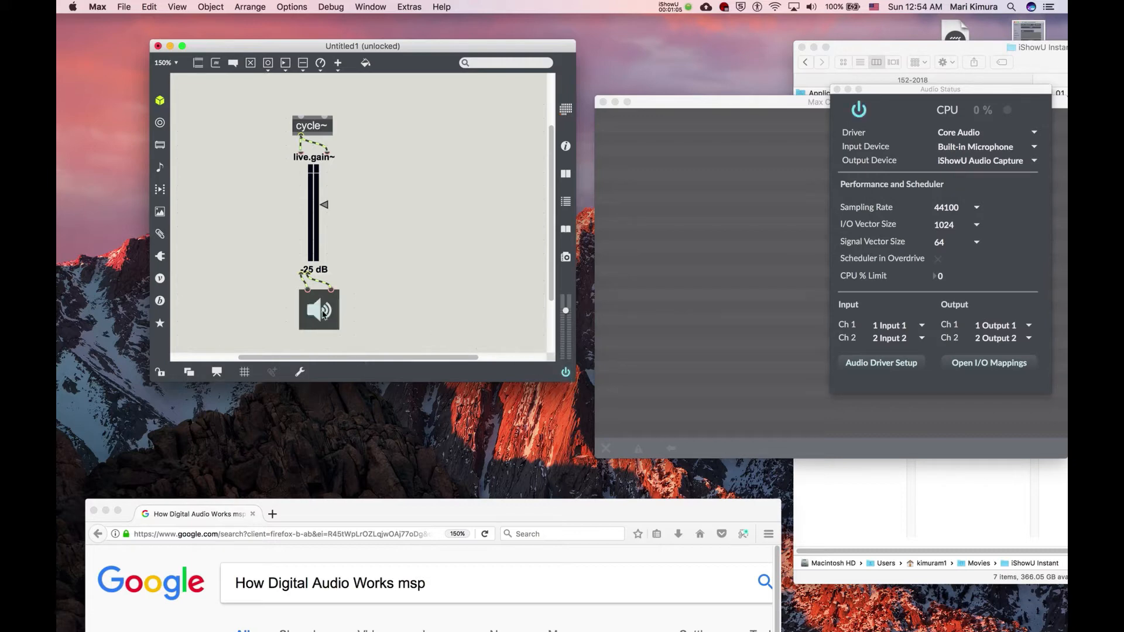
pyautogui.click(317, 310)
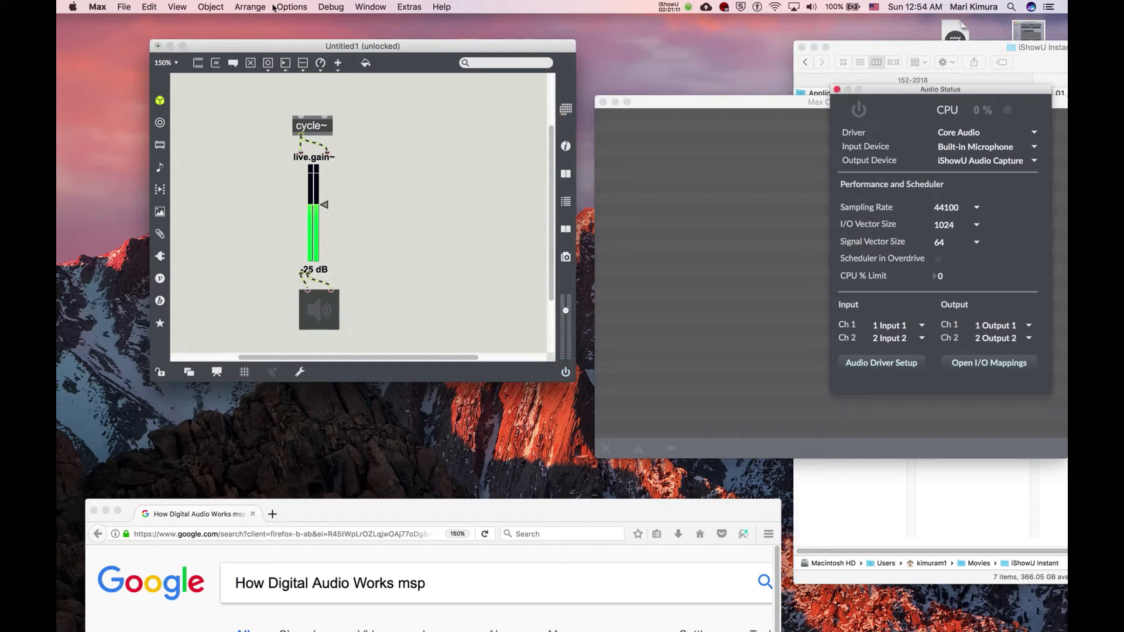
pyautogui.click(291, 6)
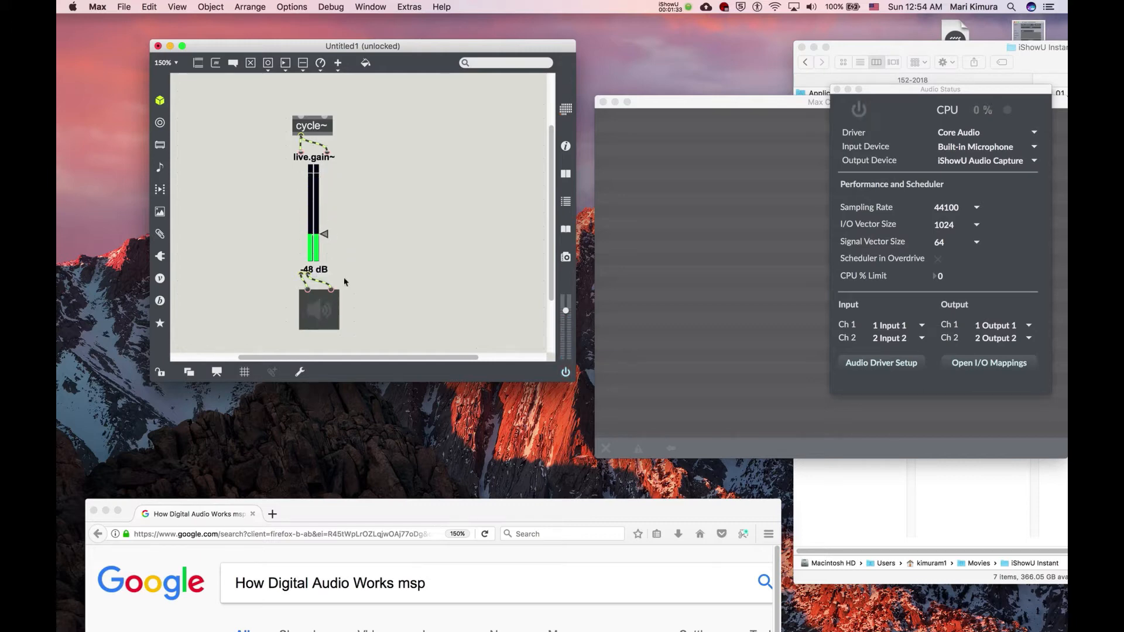
pyautogui.moveTo(338, 63)
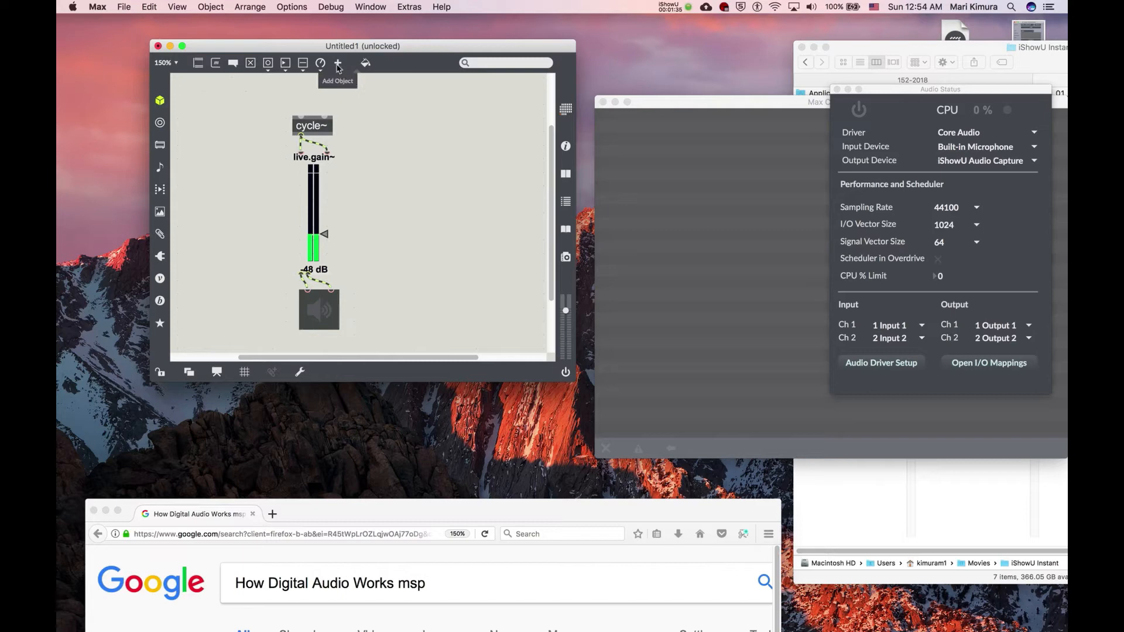
# Step: Add a scope~ fed by cycle~ and raise live.gain~ to -13 dB
pyautogui.click(337, 63)
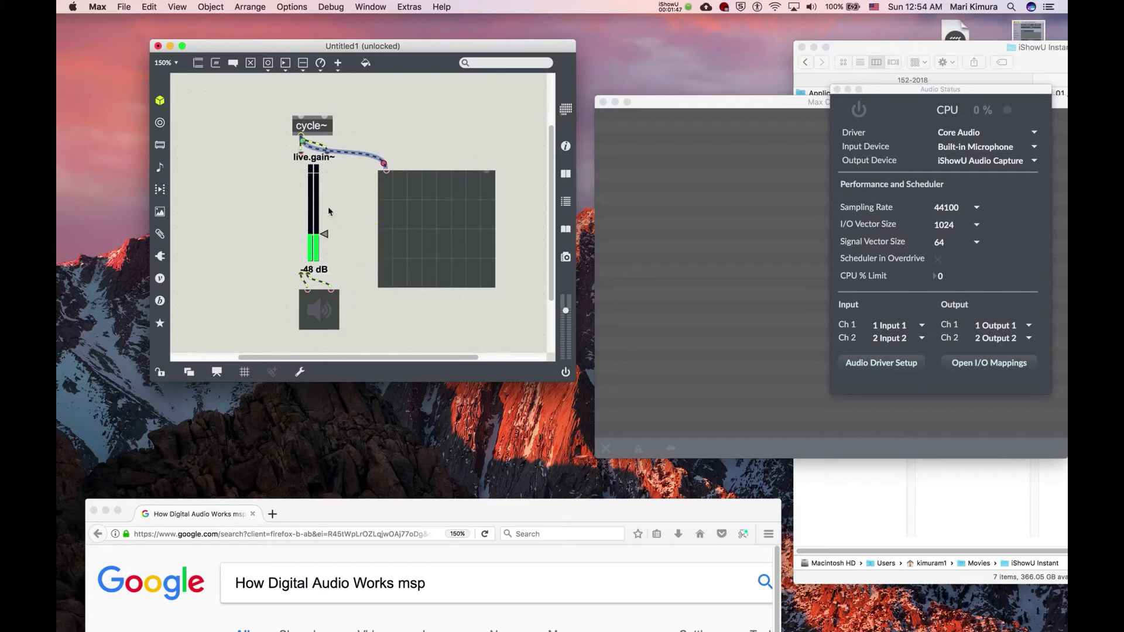
pyautogui.moveTo(313, 236); pyautogui.dragTo(313, 208)
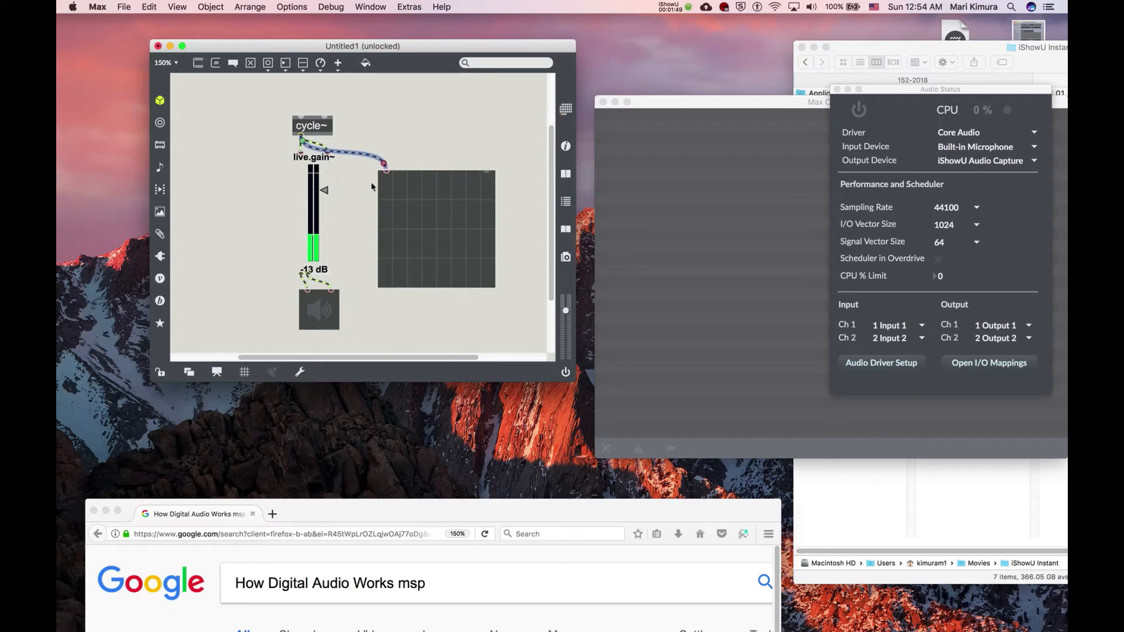
pyautogui.moveTo(412, 202)
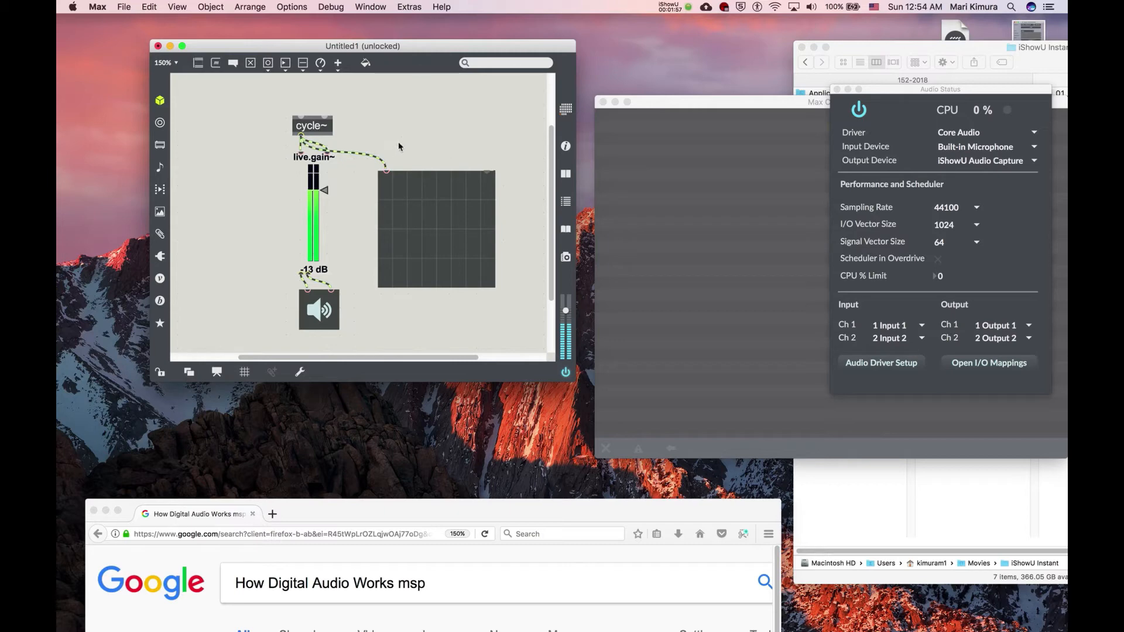
# Step: Drive cycle~ from a number box set to 444, gain at -30 dB, audio off
pyautogui.click(306, 99)
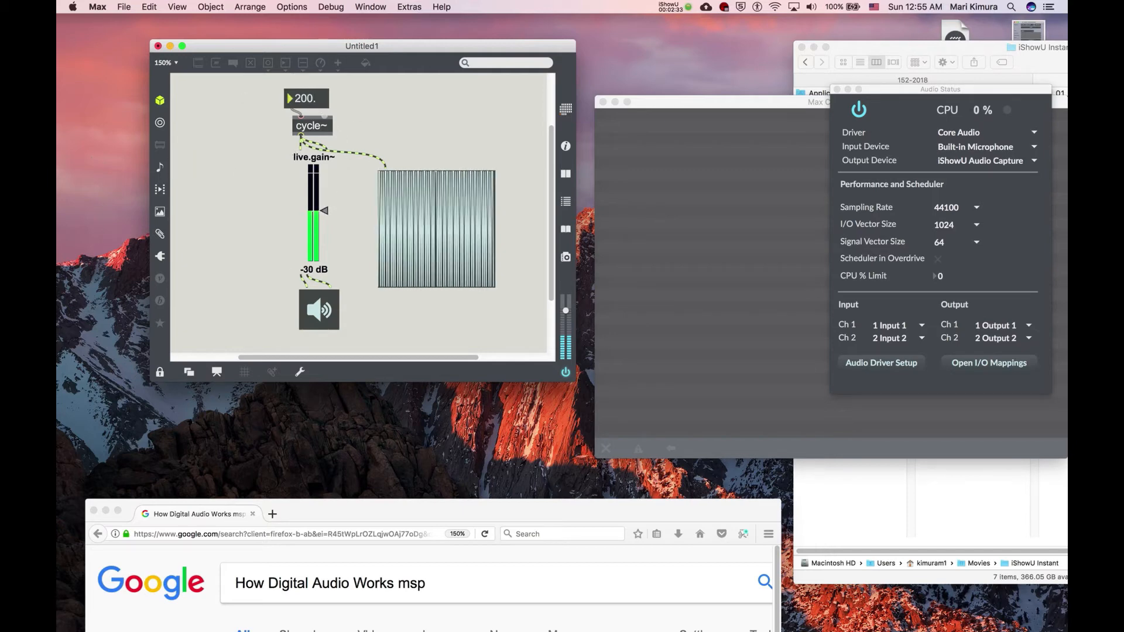
pyautogui.click(307, 98)
pyautogui.write('444.')
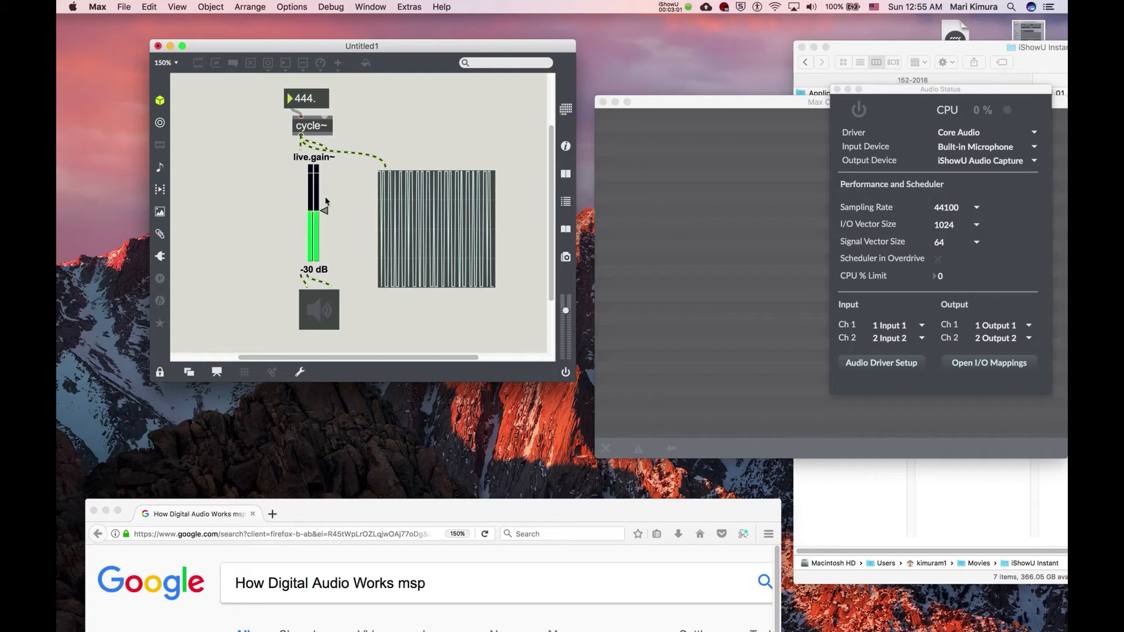
pyautogui.click(319, 309)
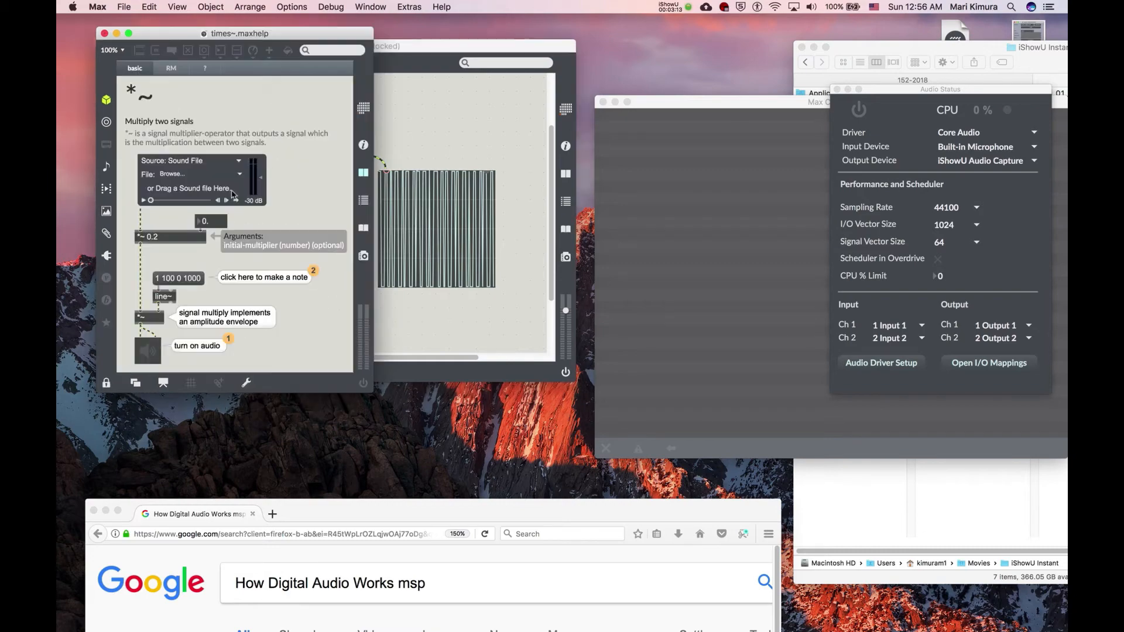
# Step: Return to the patch window from the *~ help file to add a *~ object
pyautogui.click(364, 145)
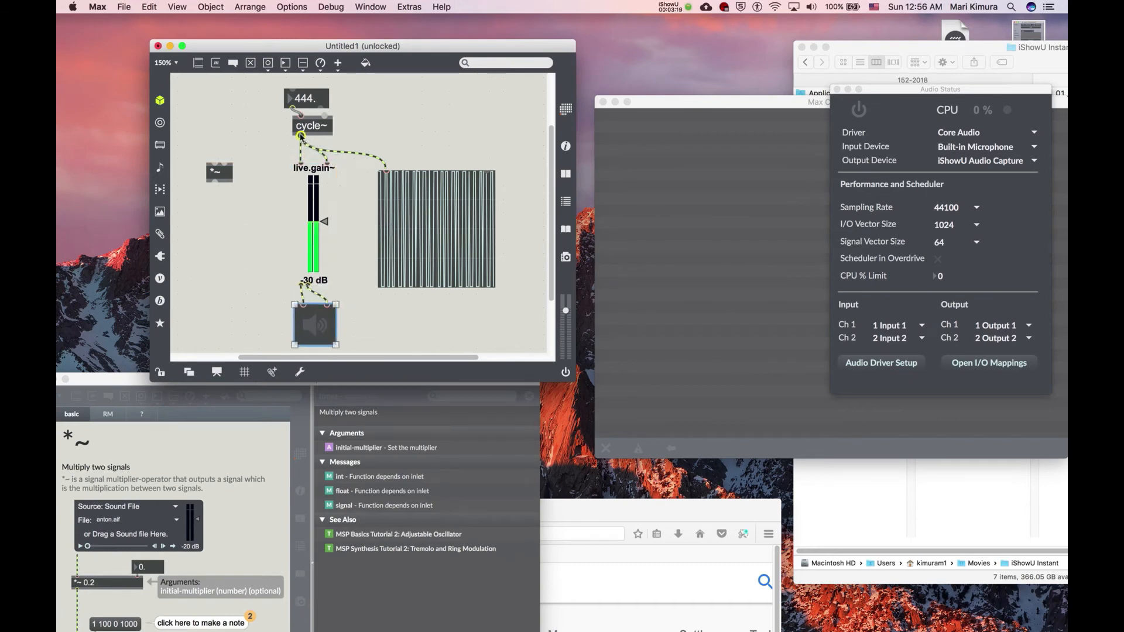
# Step: Enlarge the patcher, shift live.gain~ and ezdac~ down, and wire *~ into a second scope~
pyautogui.moveTo(218, 172); pyautogui.dragTo(252, 156)
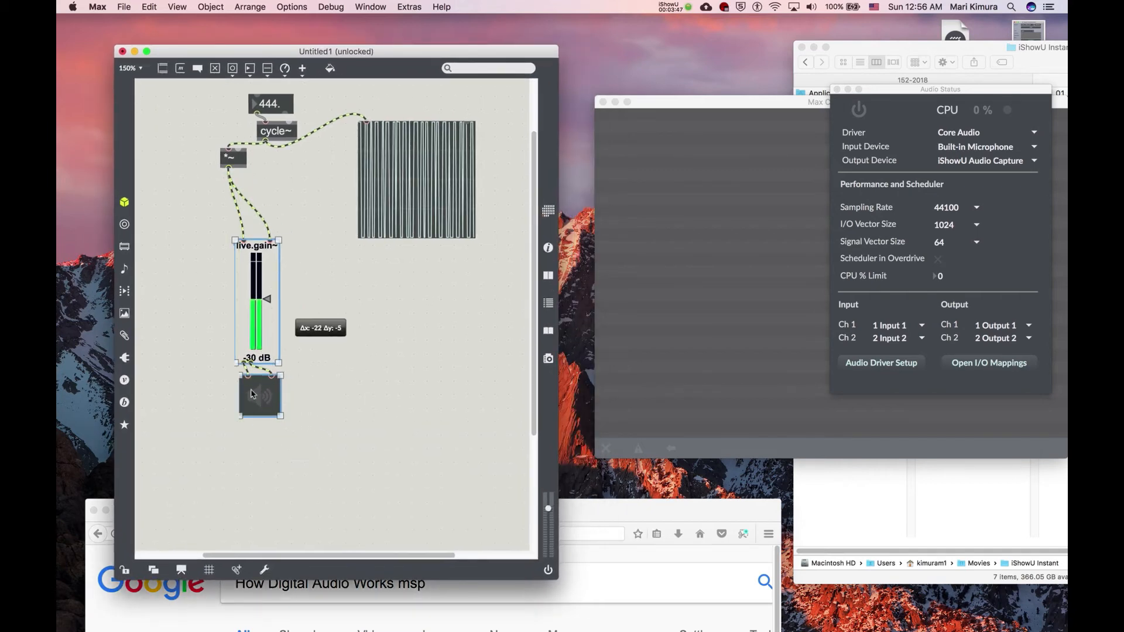
pyautogui.moveTo(258, 330); pyautogui.dragTo(230, 327)
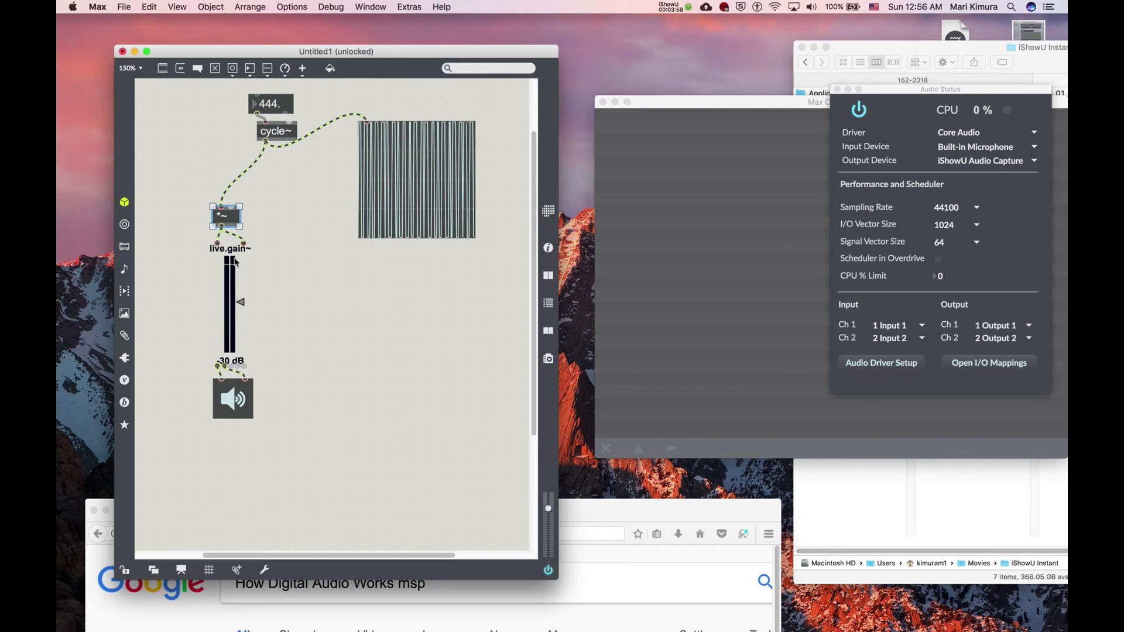
pyautogui.click(418, 180)
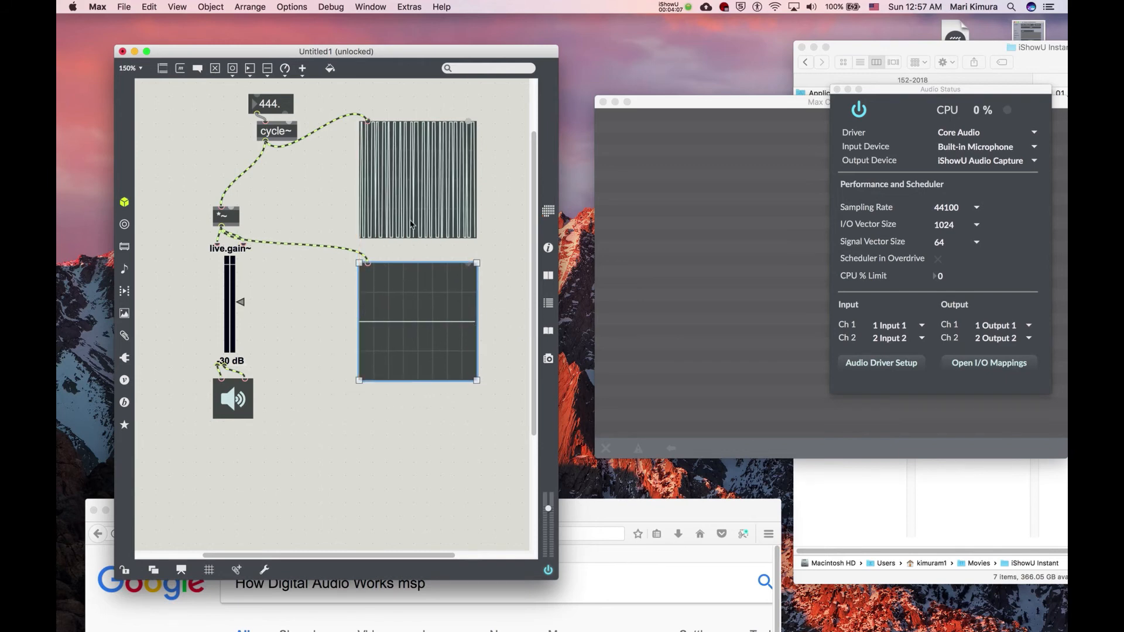
# Step: Move the number box and cycle~ nearer *~, setting frequency 441 and adding a flonum
pyautogui.moveTo(276, 130); pyautogui.dragTo(230, 170)
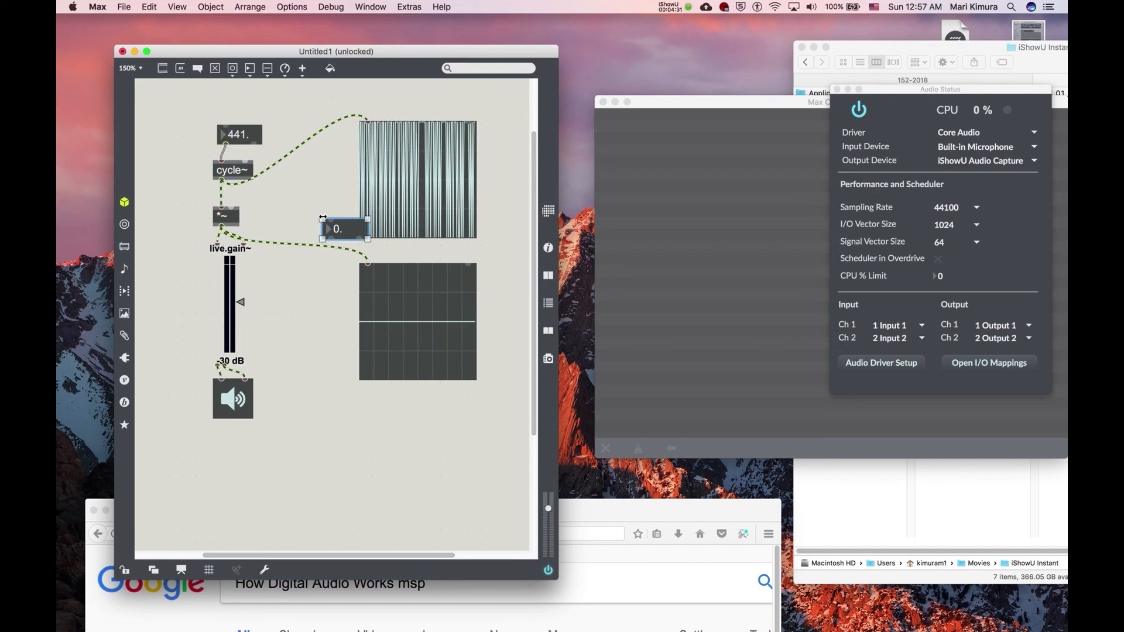
# Step: Connect the flonum to the *~ right inlet and set it to 1
pyautogui.moveTo(337, 229); pyautogui.dragTo(292, 196)
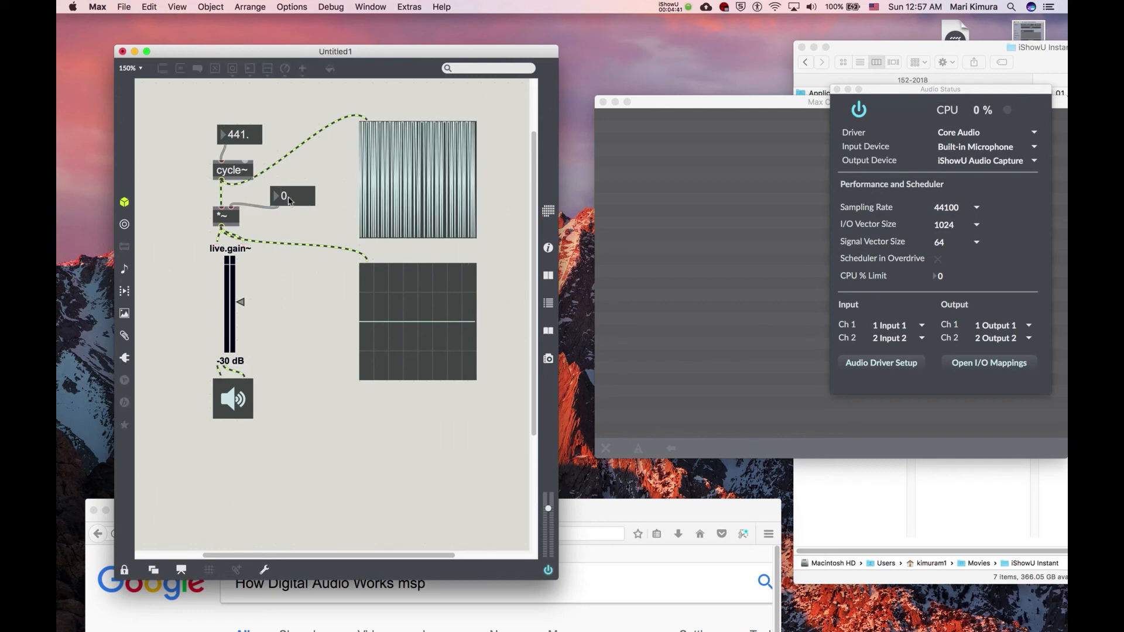
pyautogui.click(292, 195)
pyautogui.write('1.')
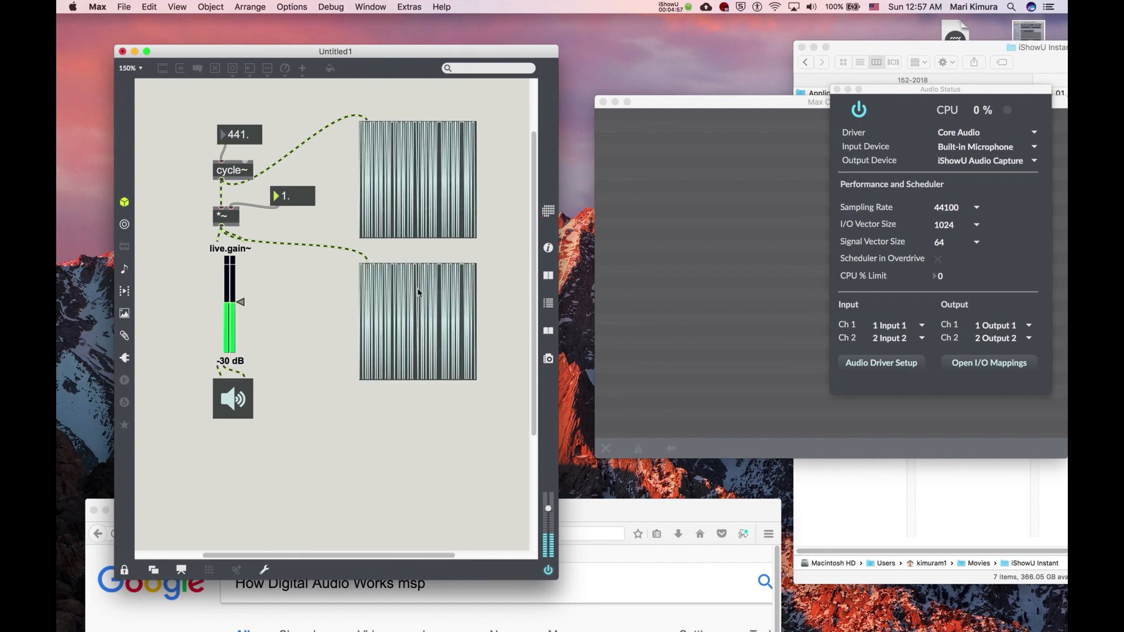
pyautogui.moveTo(272, 226)
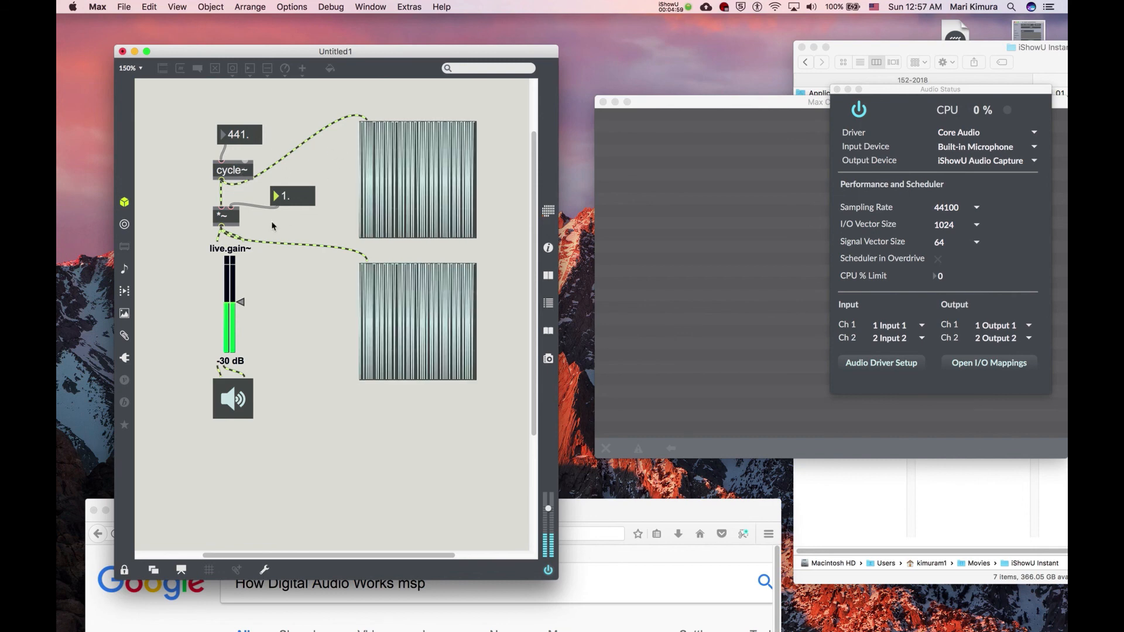